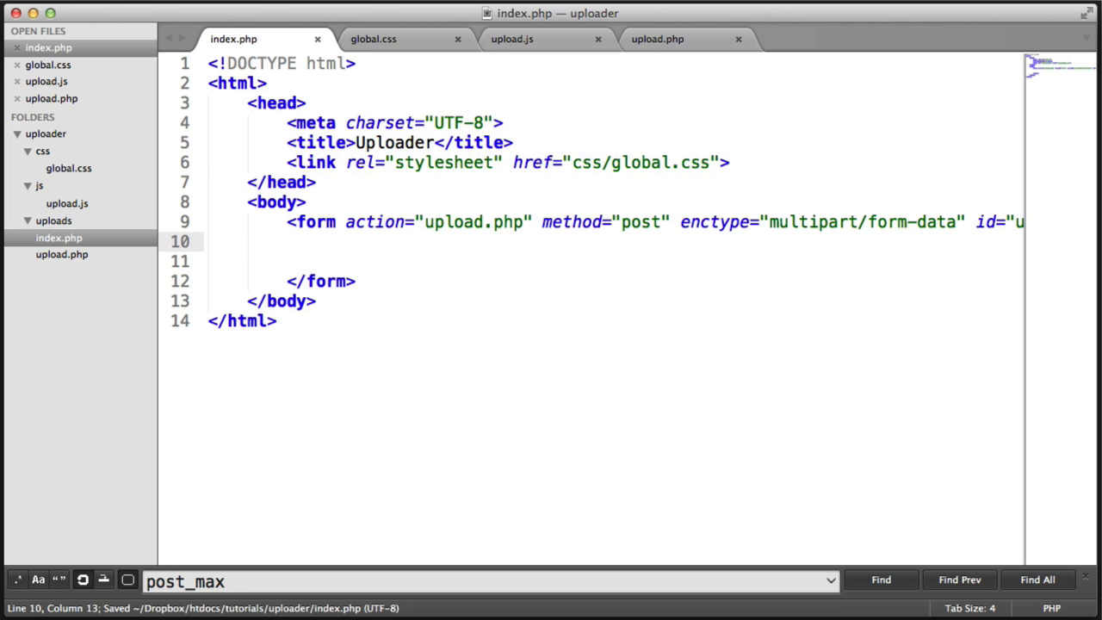
pyautogui.write('<fieldset>')
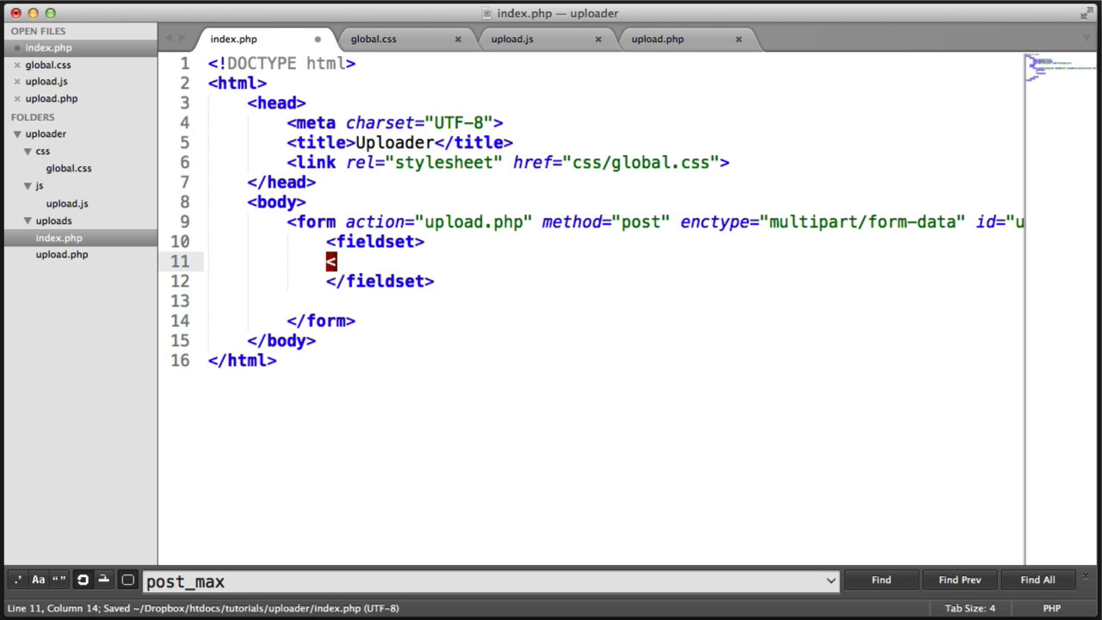